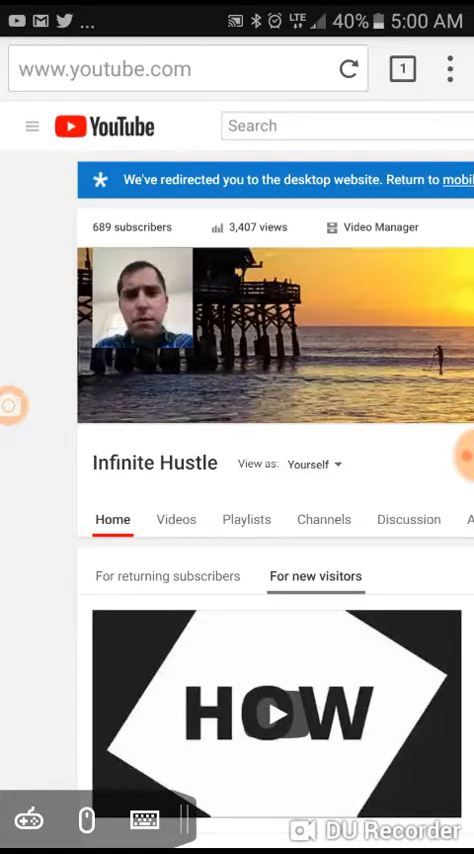
Step: Open My channel from the hamburger menu and scroll down the channel page
{"action": "left_click", "coordinate": [33, 126]}
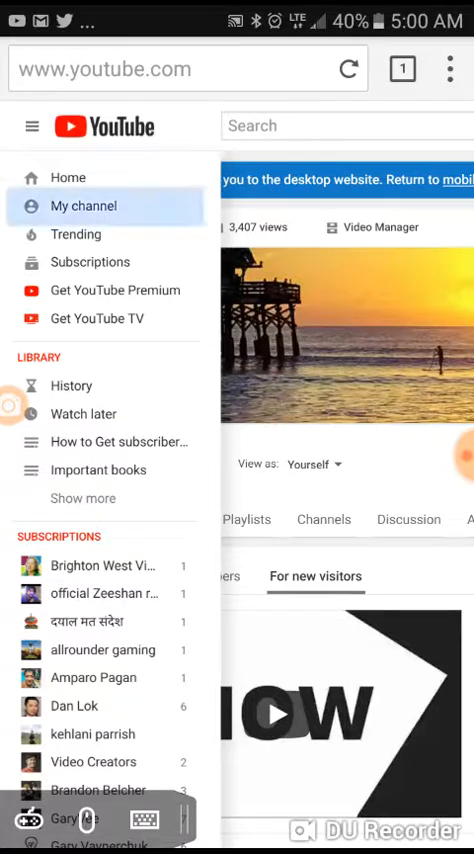
{"action": "left_click", "coordinate": [84, 205]}
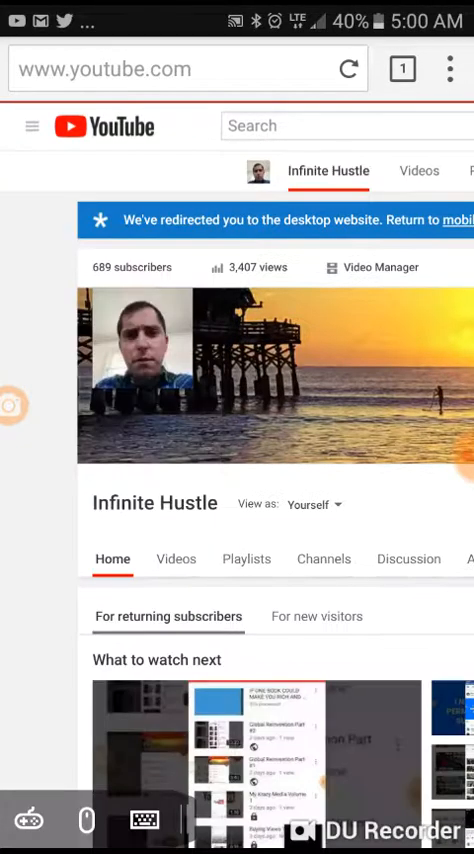
{"action": "scroll", "scroll_direction": "down", "scroll_amount": 3}
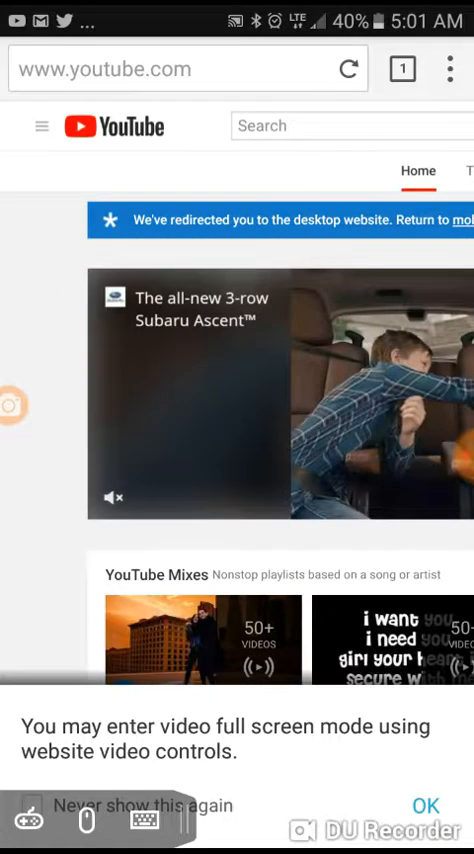
Step: Go to the Infinite Hustle channel page and scroll down to the new-visitor trailer
{"action": "left_click", "coordinate": [40, 125]}
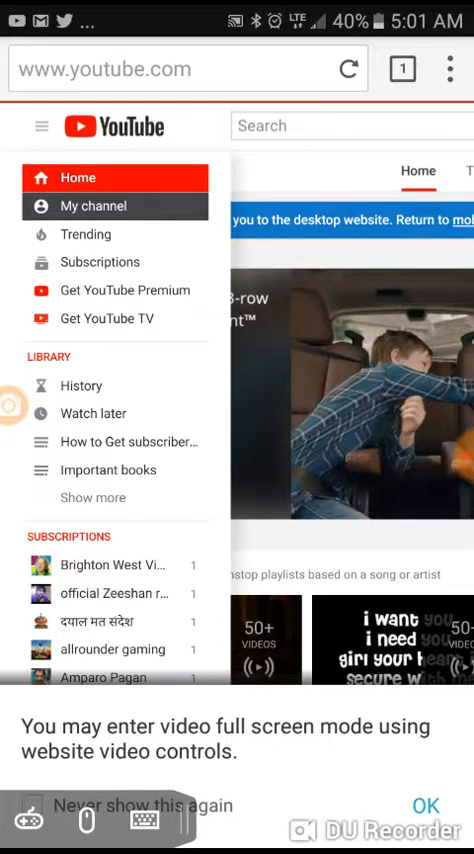
{"action": "left_click", "coordinate": [93, 206]}
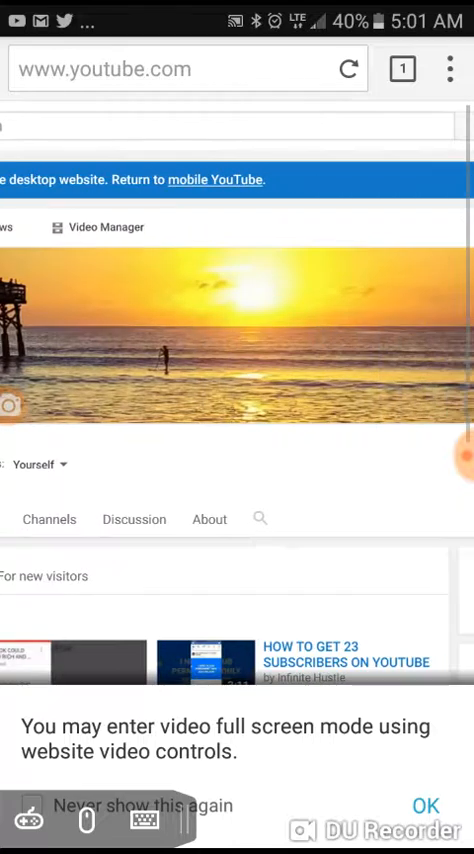
{"action": "scroll", "scroll_direction": "down", "scroll_amount": 3}
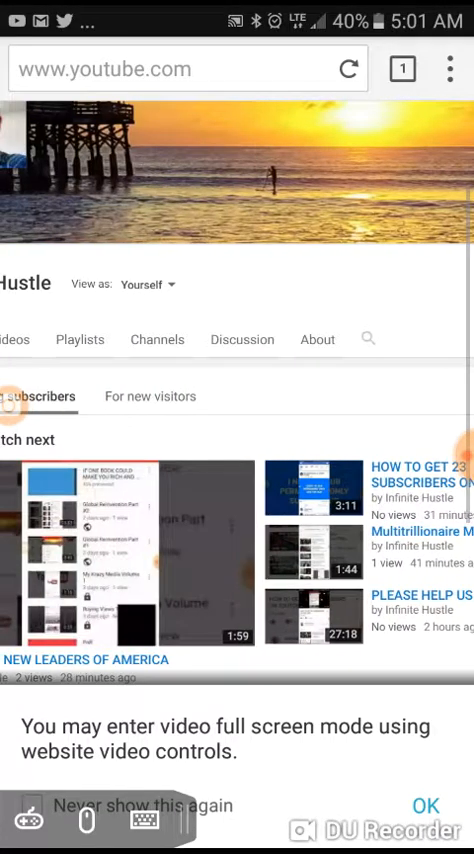
{"action": "scroll", "scroll_direction": "down", "scroll_amount": 3}
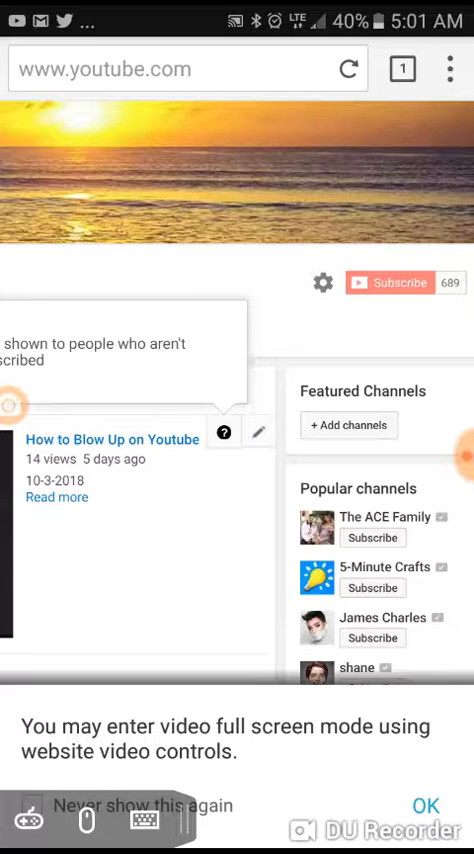
Step: Choose Change trailer from the pencil icon and browse the Uploads grid
{"action": "left_click", "coordinate": [258, 431]}
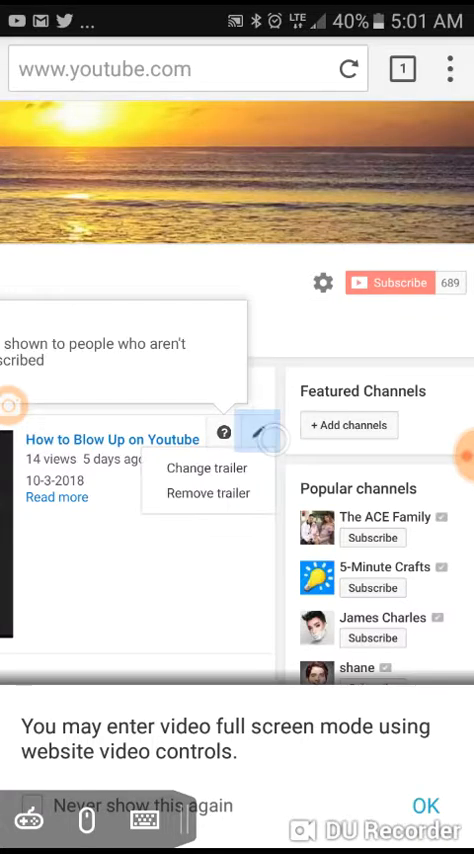
{"action": "left_click", "coordinate": [258, 432]}
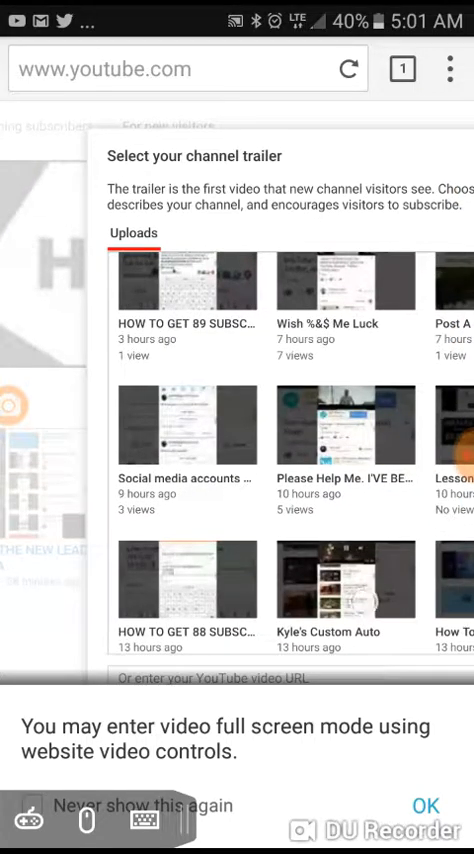
{"action": "scroll", "scroll_direction": "down", "scroll_amount": 3}
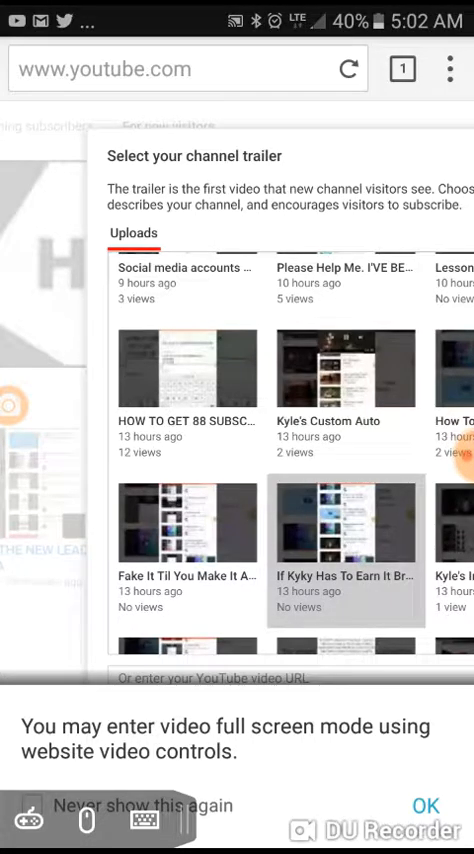
{"action": "scroll", "scroll_direction": "down", "scroll_amount": 3}
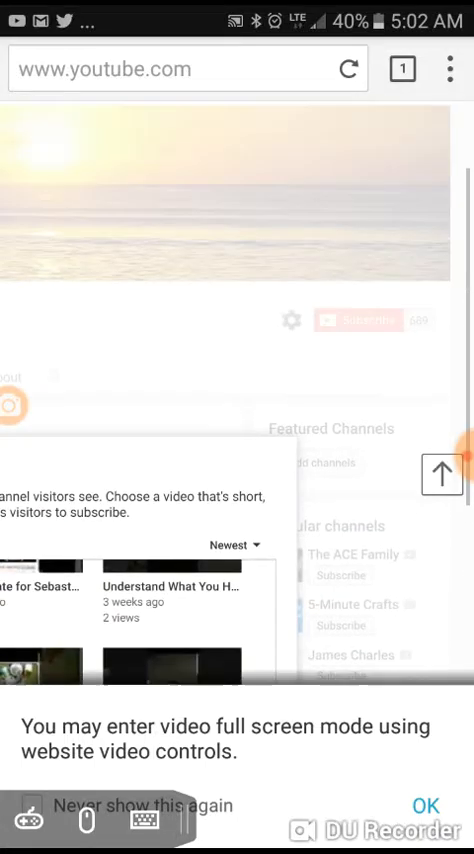
Step: Scroll past the trailer picker and return to the YouTube home feed
{"action": "scroll", "scroll_direction": "down", "scroll_amount": 3}
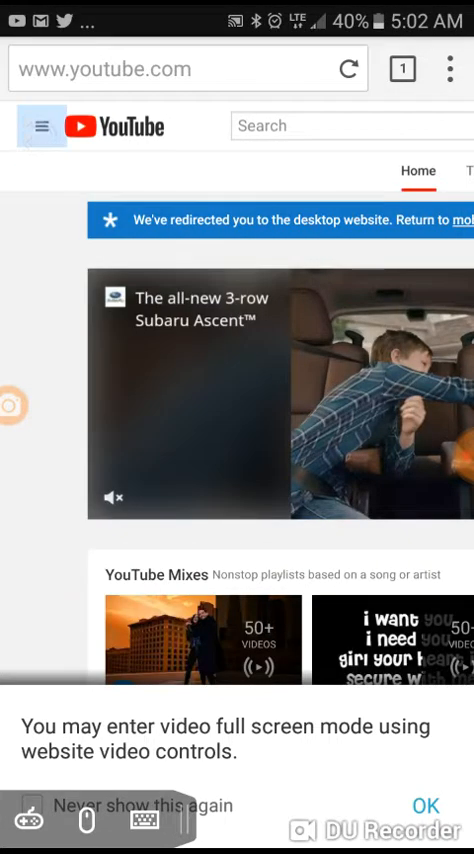
Step: Open the Infinite Hustle channel and scroll to the 'How to Blow Up on Youtube' trailer
{"action": "left_click", "coordinate": [40, 125]}
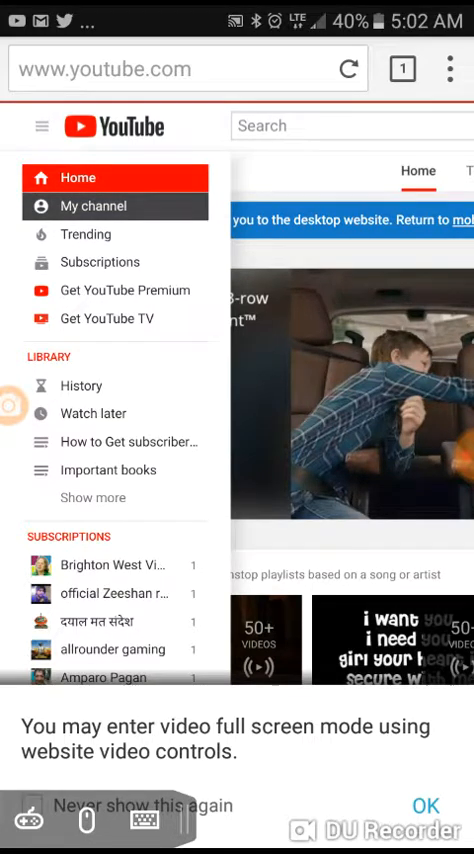
{"action": "left_click", "coordinate": [97, 206]}
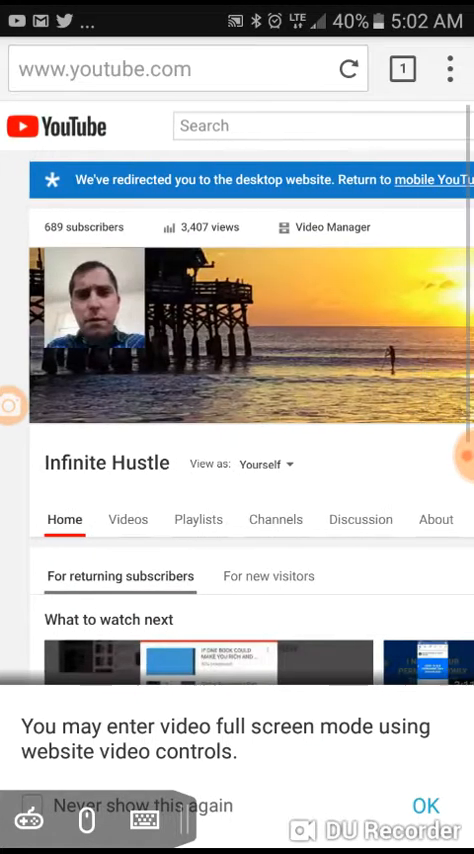
{"action": "scroll", "scroll_direction": "down", "scroll_amount": 3}
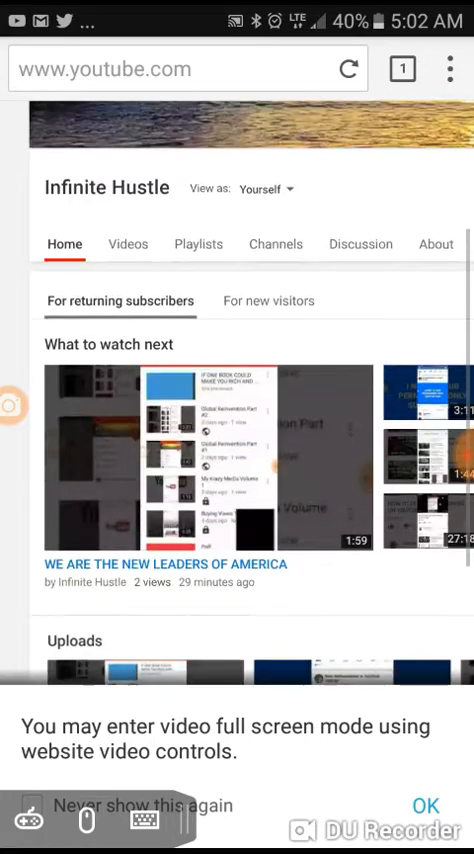
{"action": "scroll", "scroll_direction": "down", "scroll_amount": 3}
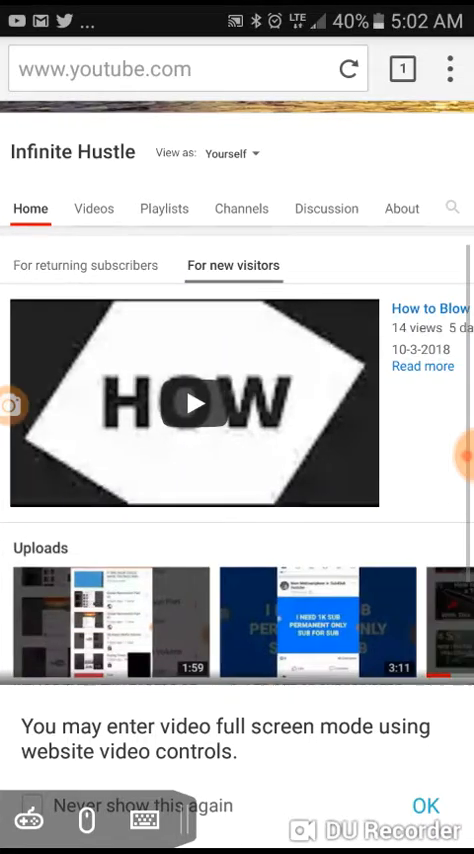
{"action": "scroll", "scroll_direction": "right", "scroll_amount": 3}
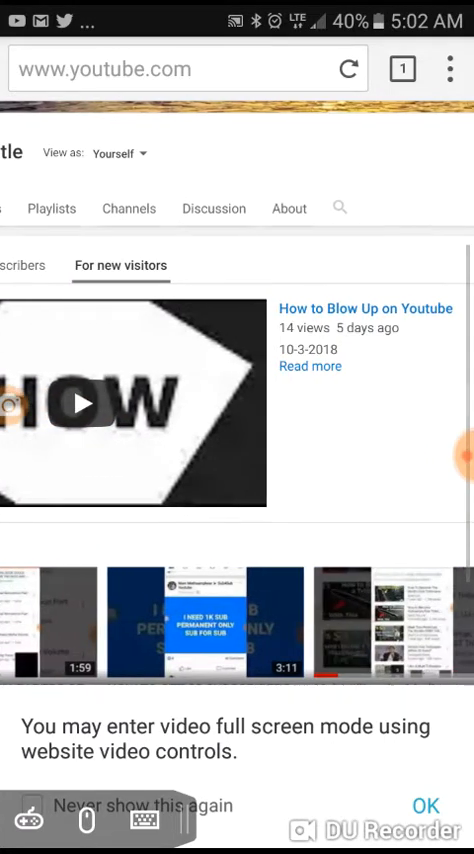
{"action": "scroll", "scroll_direction": "down", "scroll_amount": 3}
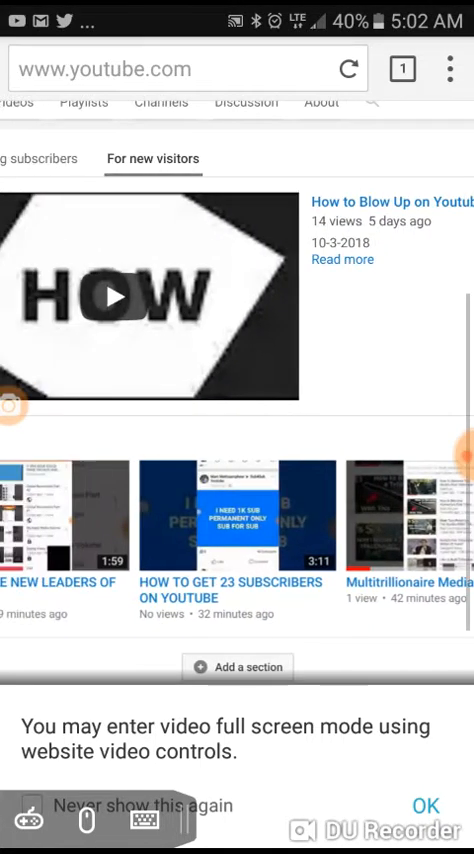
{"action": "scroll", "scroll_direction": "down", "scroll_amount": 3}
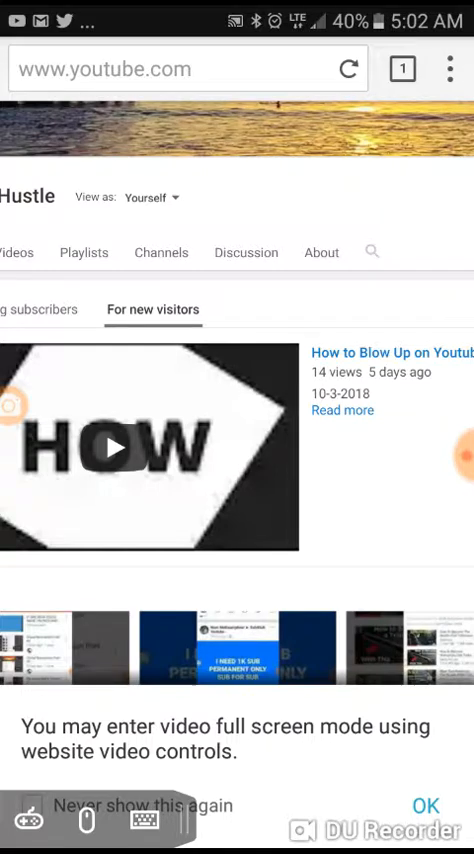